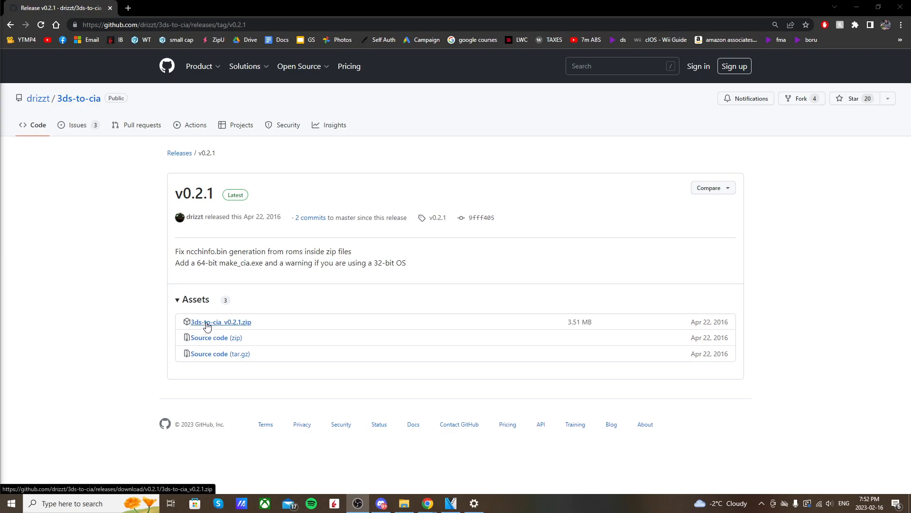
Download the 3ds-to-cia_v0.2.1.zip asset from the drizzt/3ds-to-cia release page
click(219, 321)
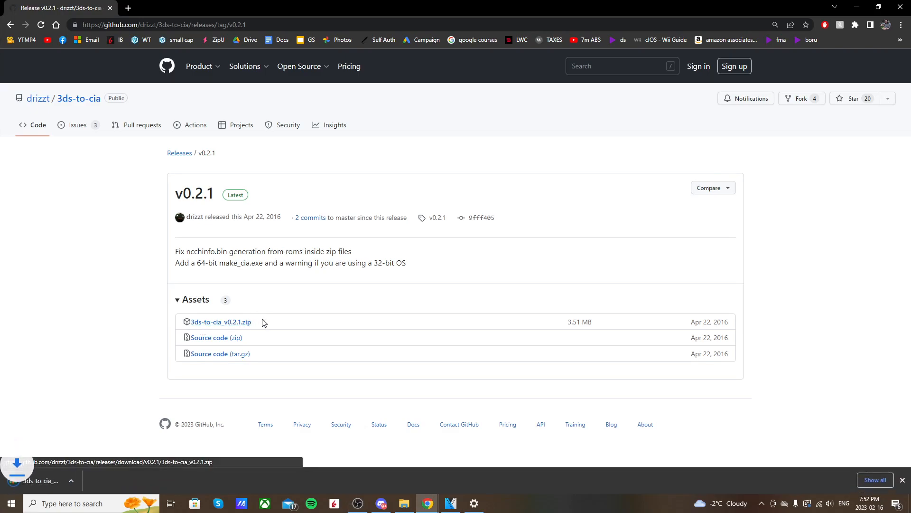
click(220, 322)
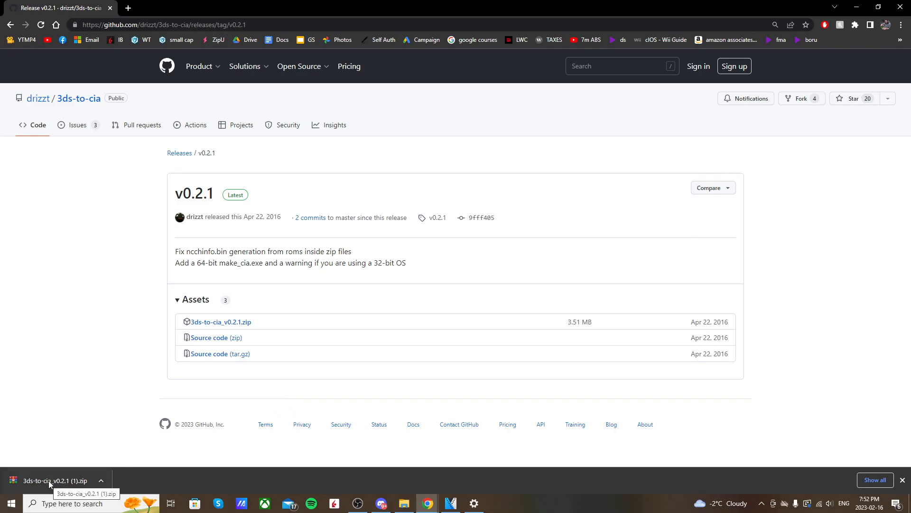
Extract the 3ds-to-cia_v0.2.1 folder from the downloaded zip onto the desktop and close WinRAR
click(54, 481)
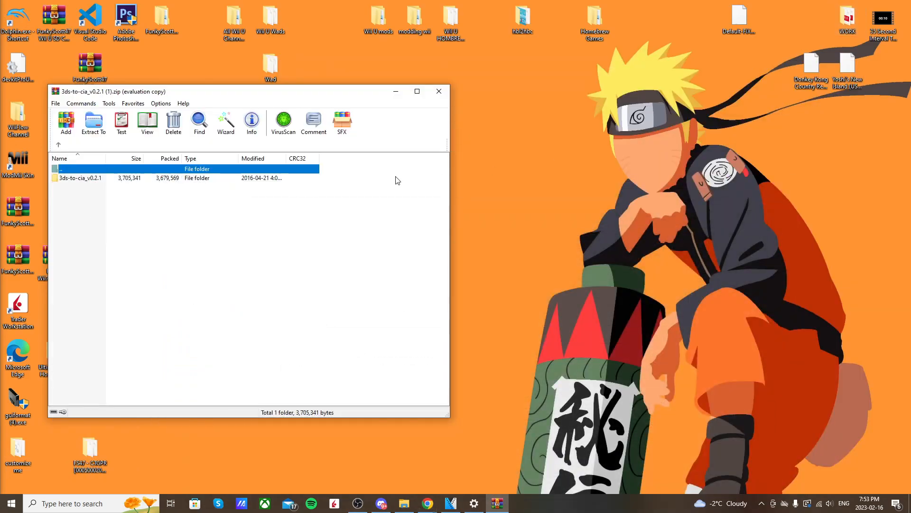
click(80, 177)
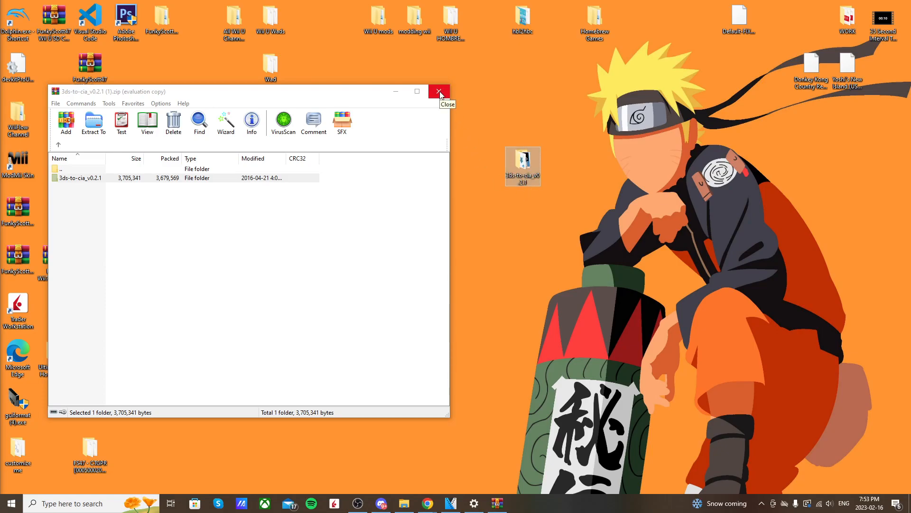
click(440, 91)
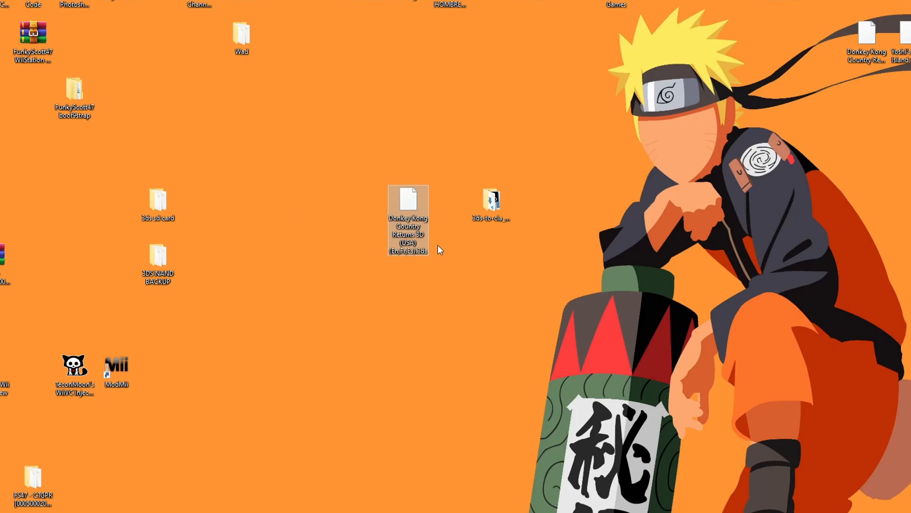
Move the Donkey Kong Country Returns 3D .3ds file into the 3ds-to-cia_v0.2.1 roms folder
click(491, 201)
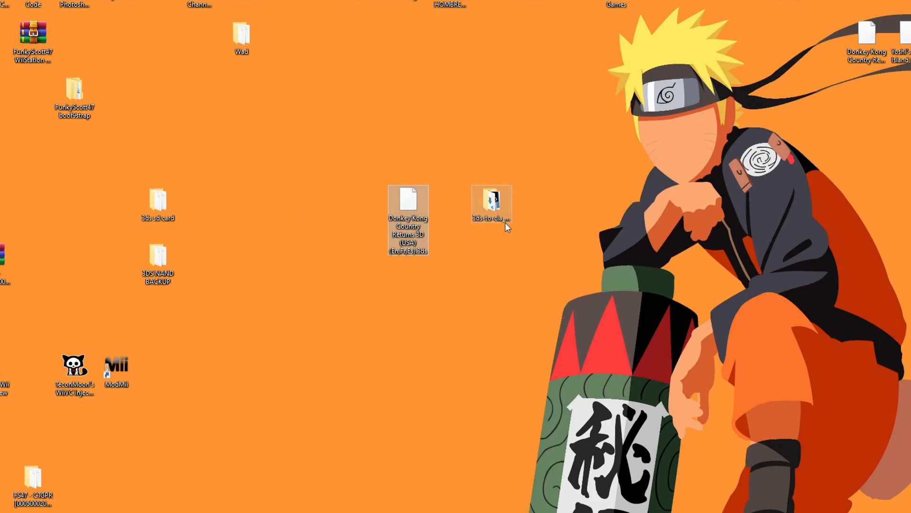
double_click(491, 198)
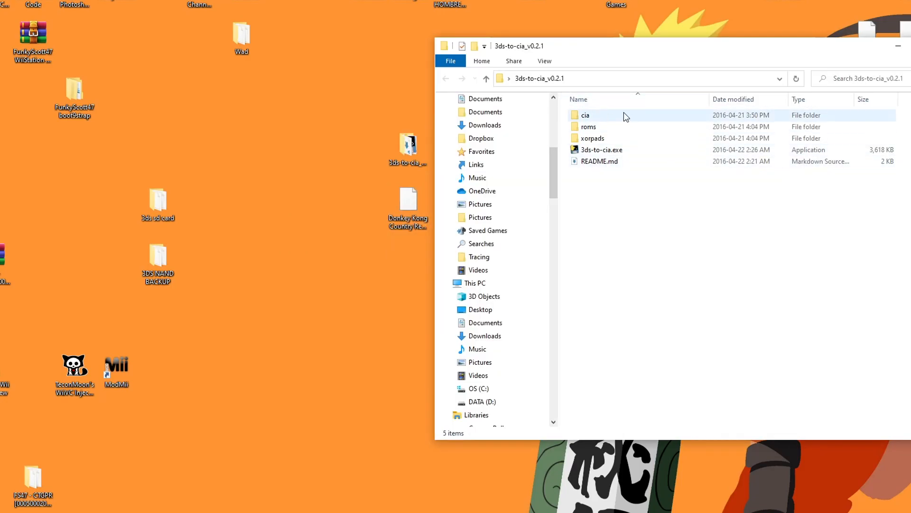
click(602, 149)
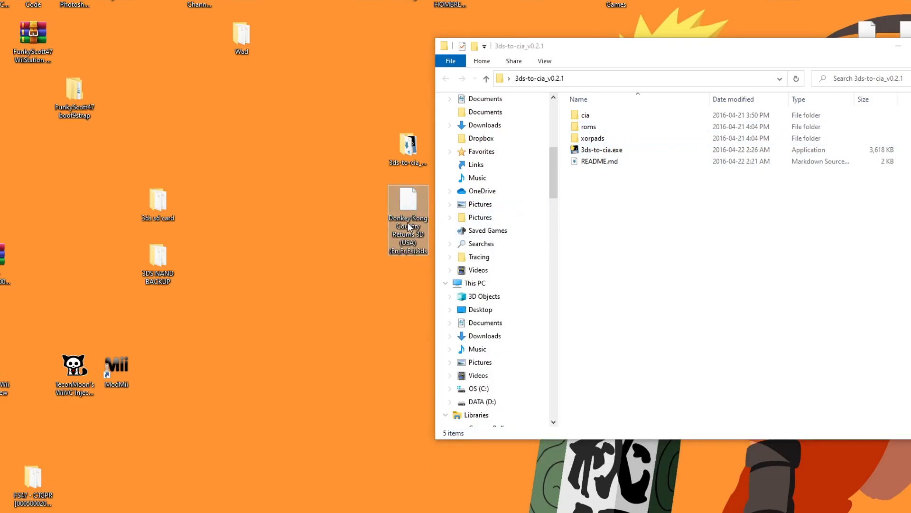
click(589, 127)
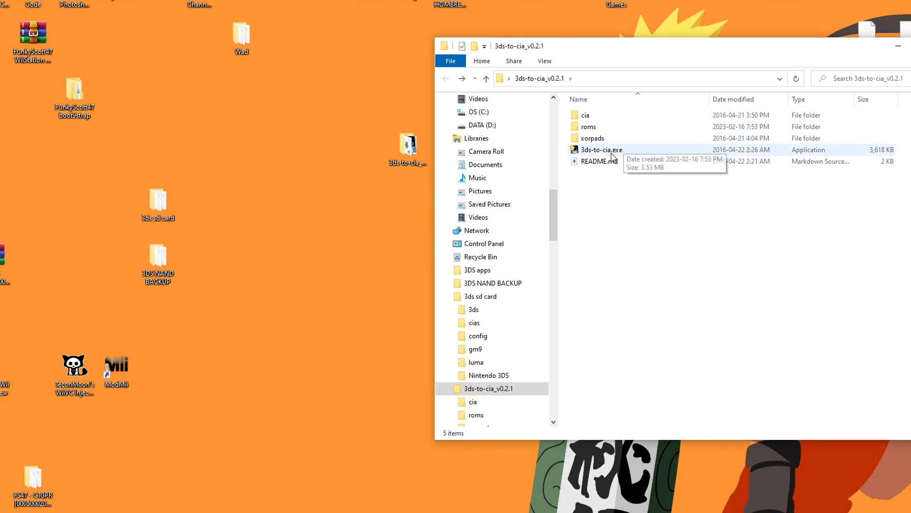
Run 3ds-to-cia.exe to build the Donkey Kong Country Returns 3D CIA
click(601, 149)
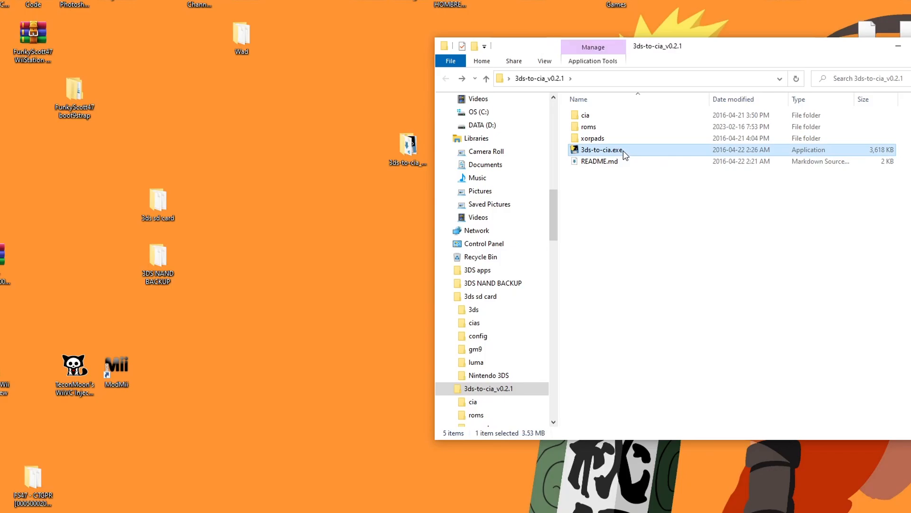
double_click(602, 150)
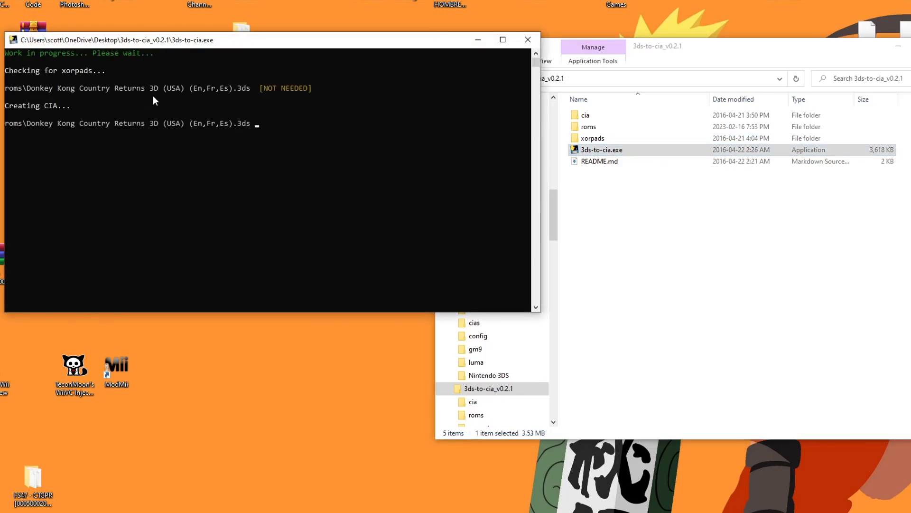
mouse_move(203, 97)
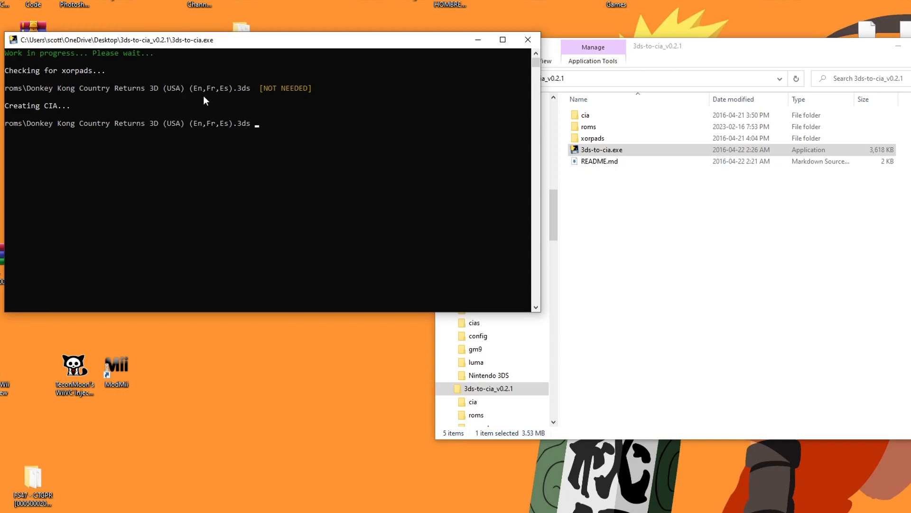
mouse_move(297, 95)
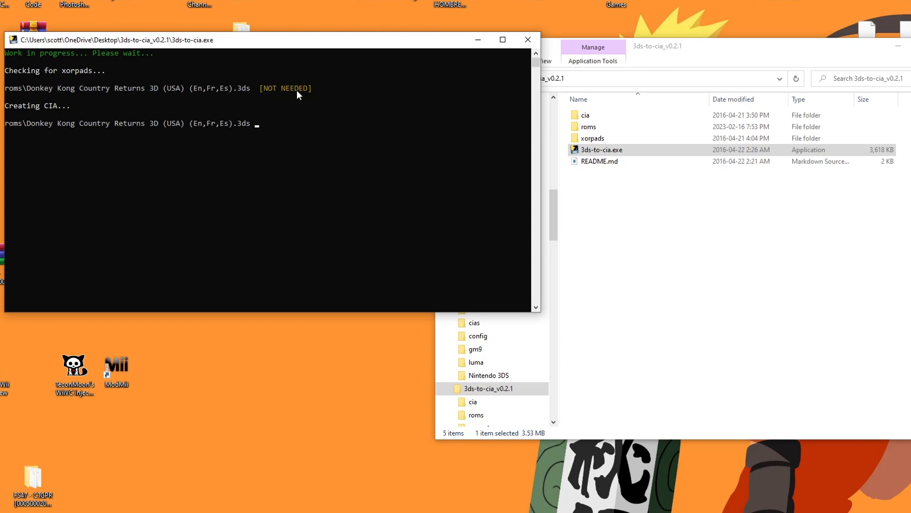
mouse_move(300, 112)
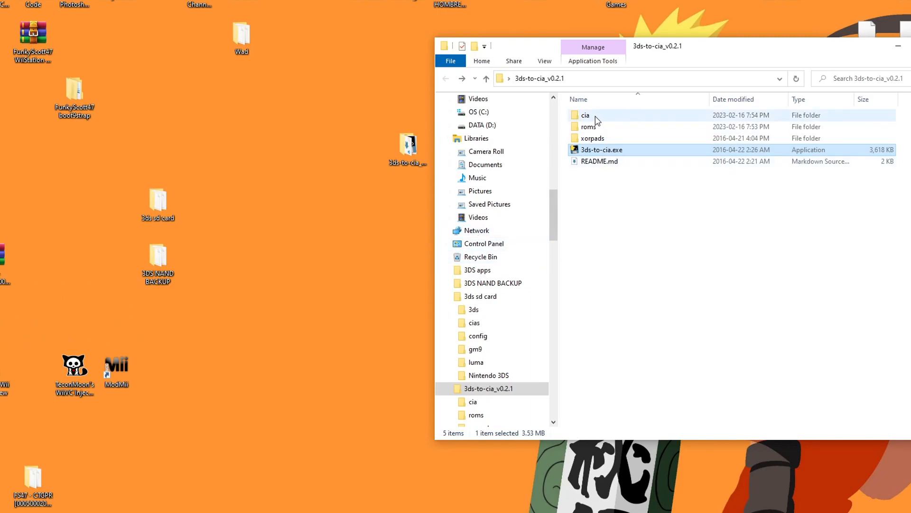
View the finished ~1.07 GB Donkey Kong Country Returns 3D .cia in the cia folder
double_click(586, 115)
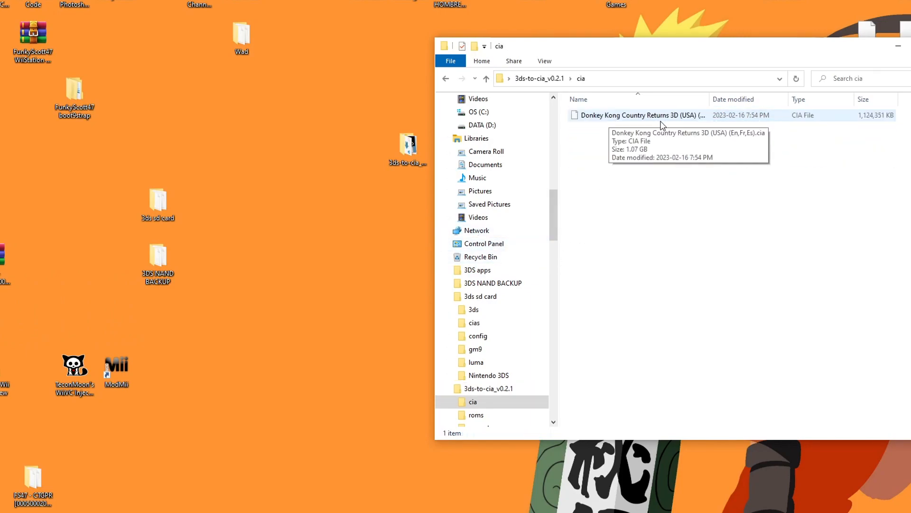
mouse_move(799, 137)
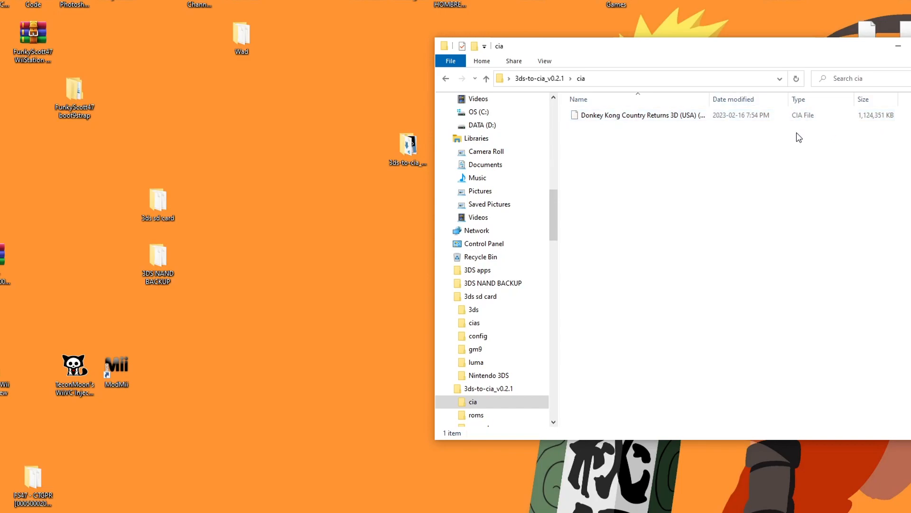
click(639, 115)
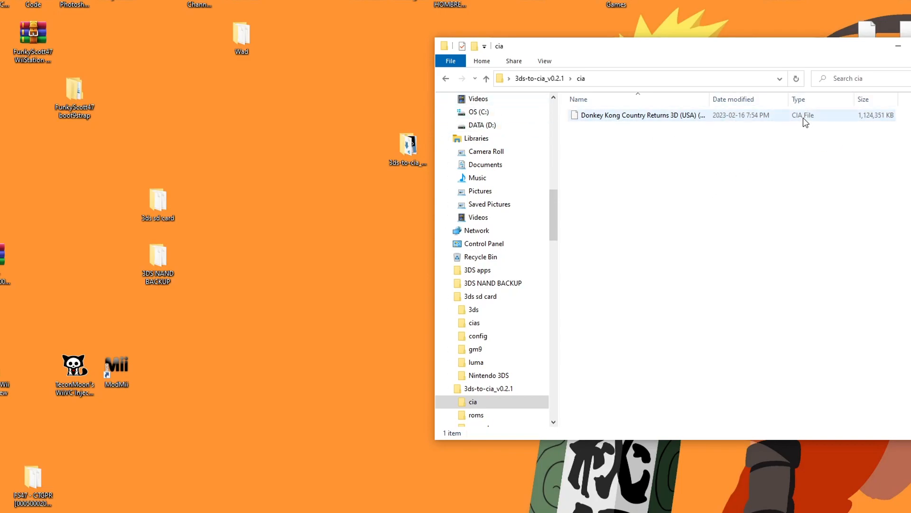